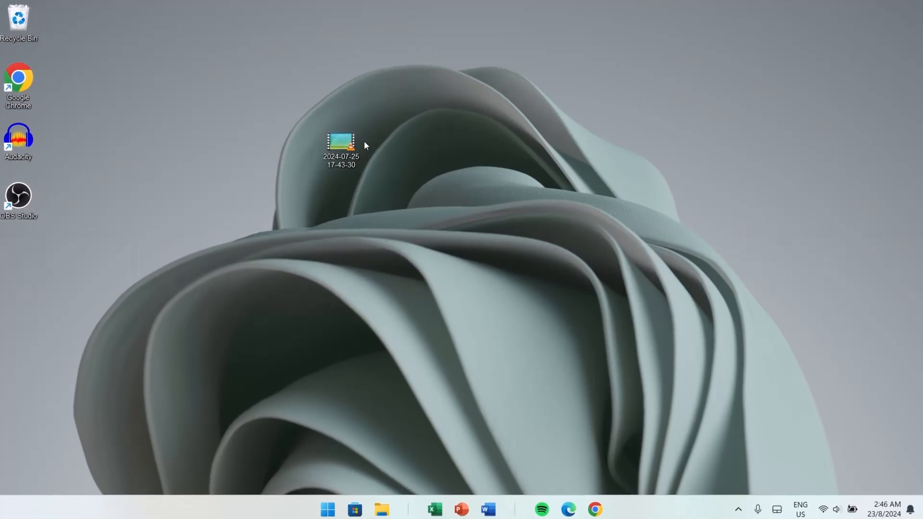
Step: Dismiss the video file's context menu, then download vlc-3.0.21-win64.exe from VideoLAN
right_click(342, 144)
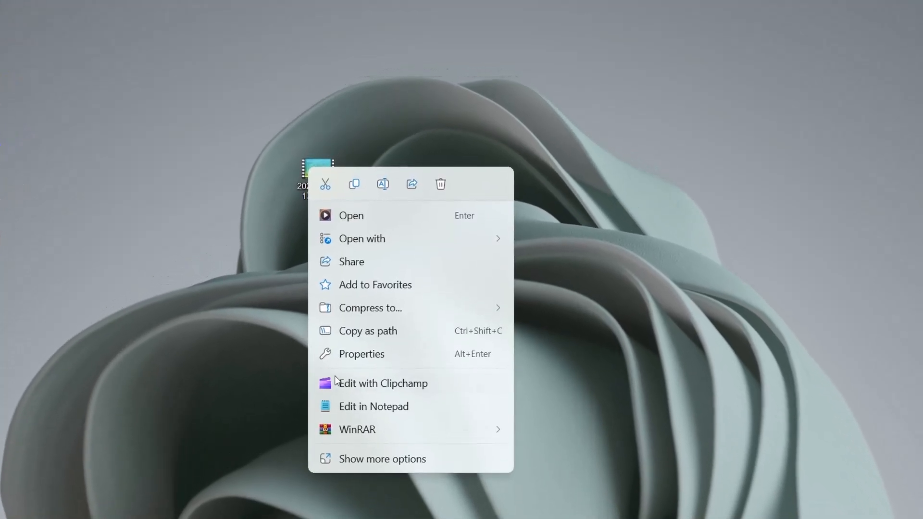
left_click(447, 304)
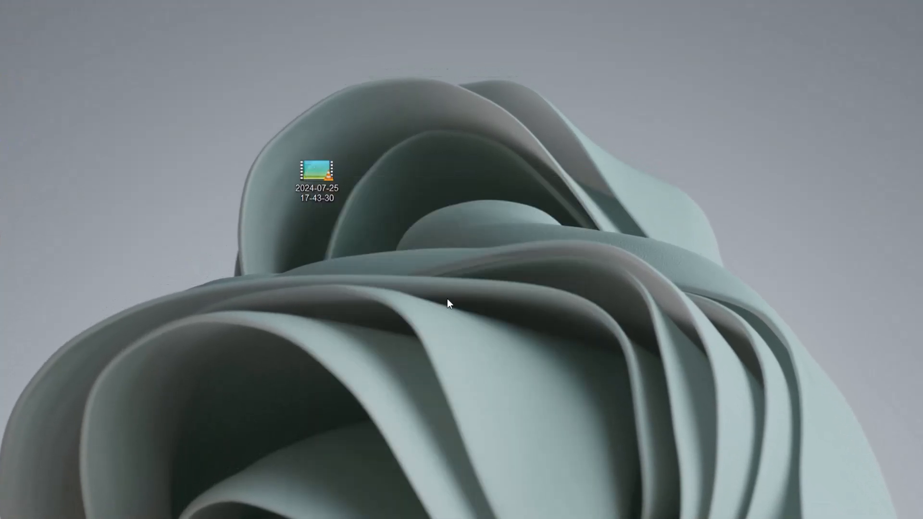
mouse_move(509, 427)
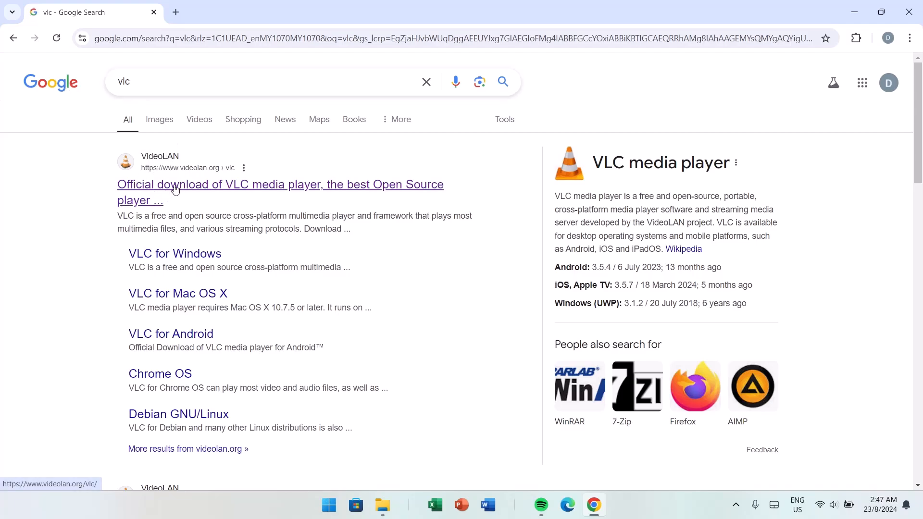
left_click(279, 184)
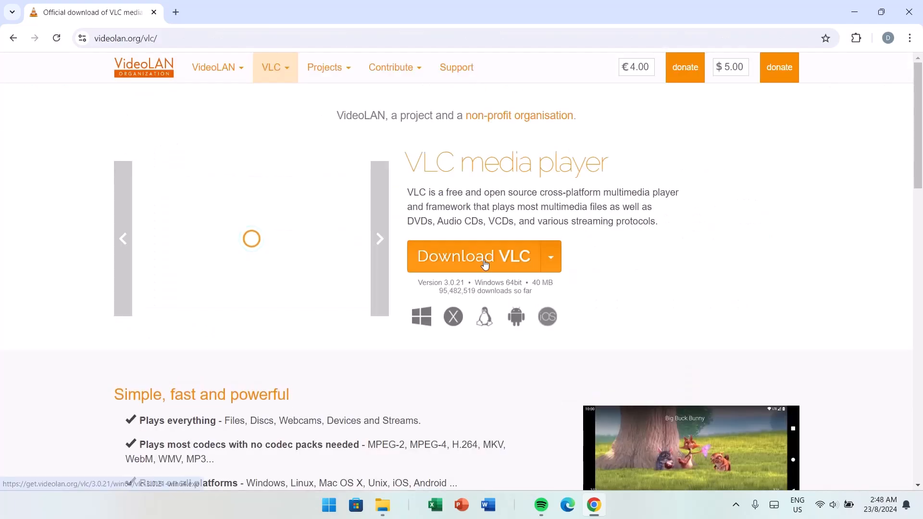
left_click(472, 256)
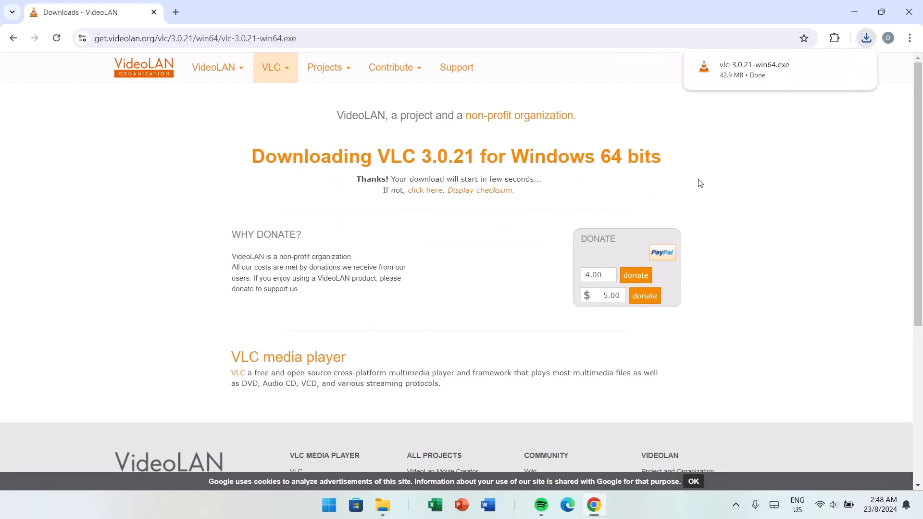
mouse_move(734, 73)
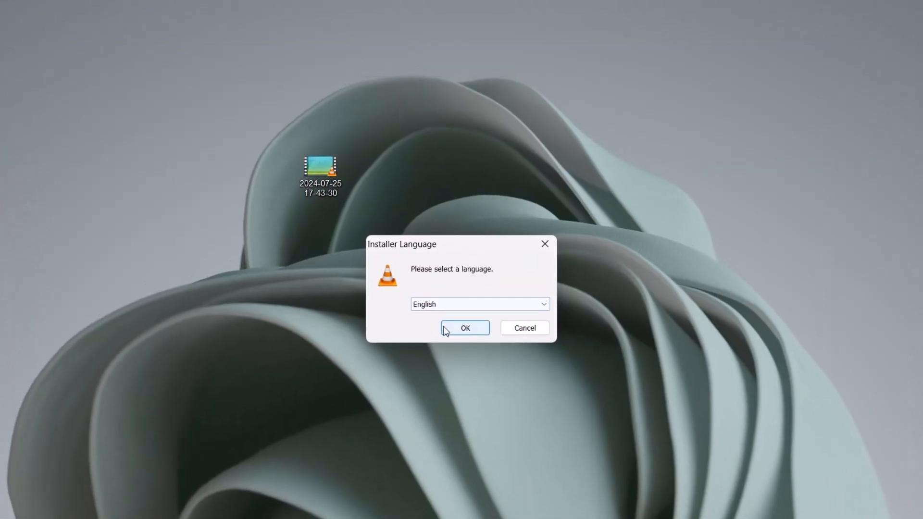
Step: Install VLC in English with default components, accept the license, and launch it
left_click(465, 328)
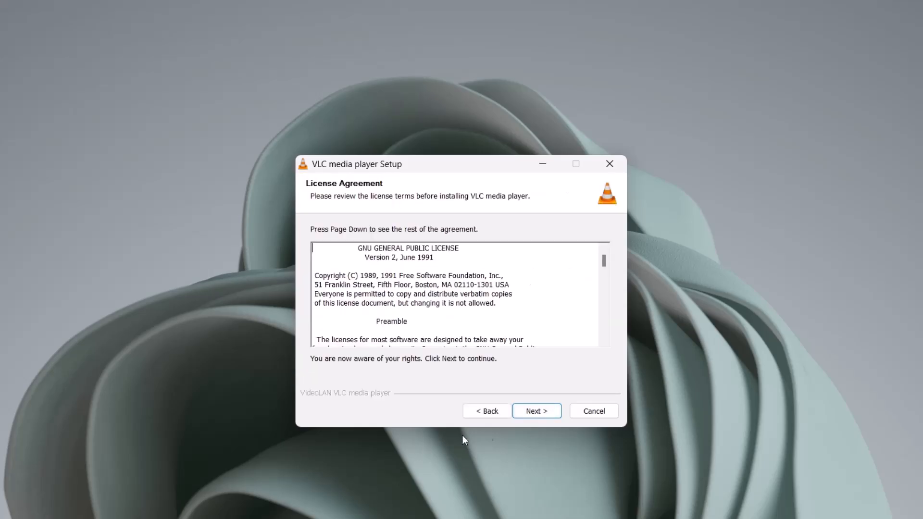
left_click(536, 411)
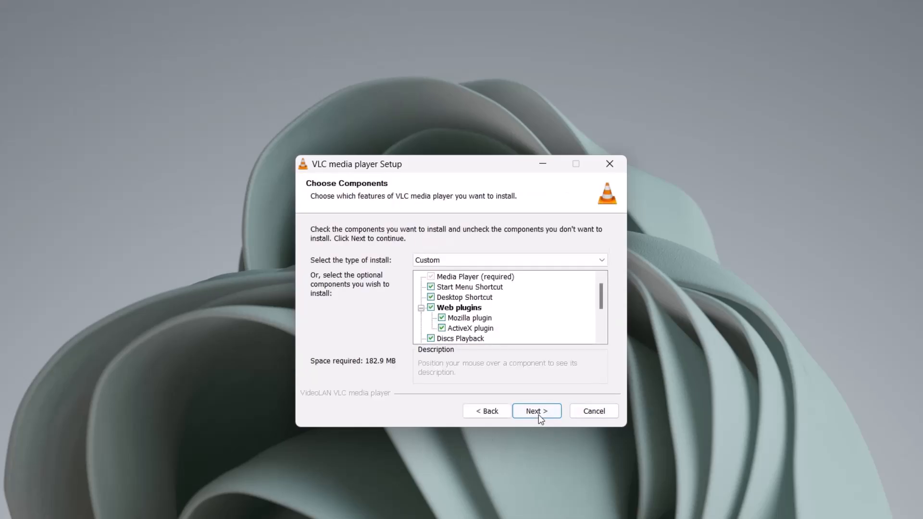
left_click(535, 410)
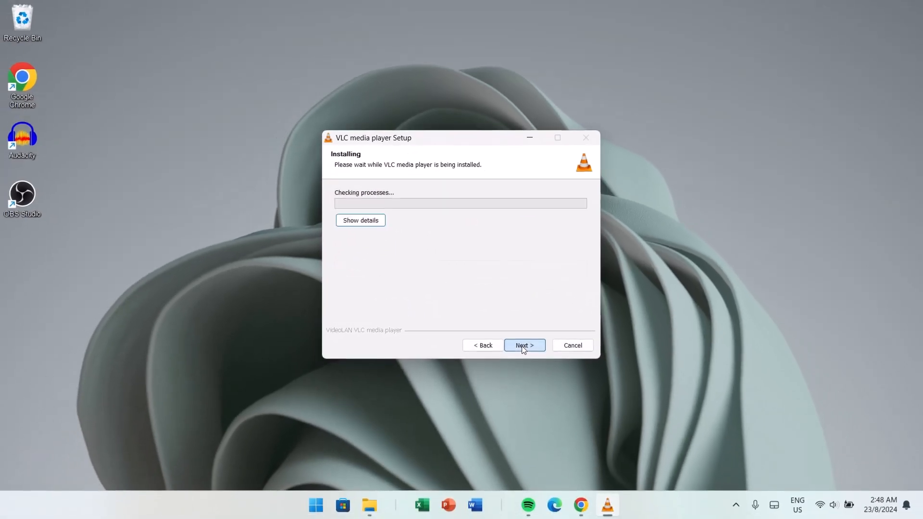
left_click(524, 345)
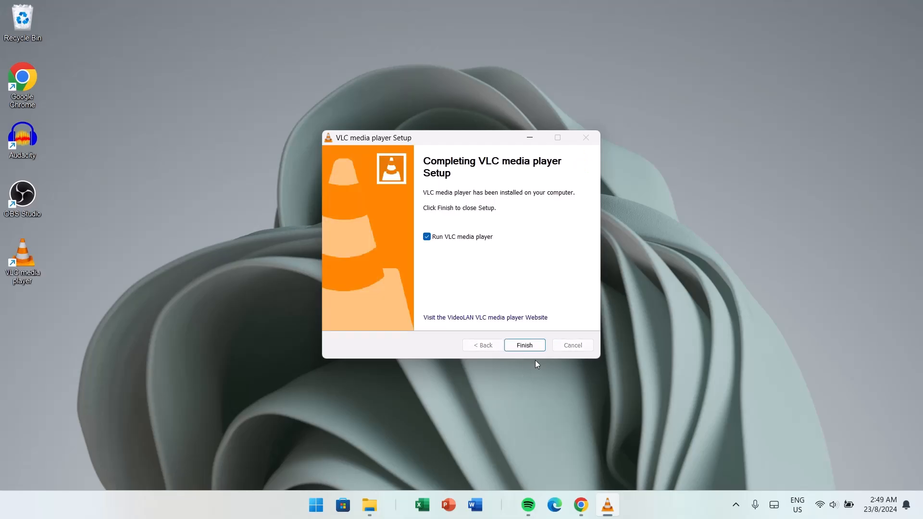
left_click(524, 345)
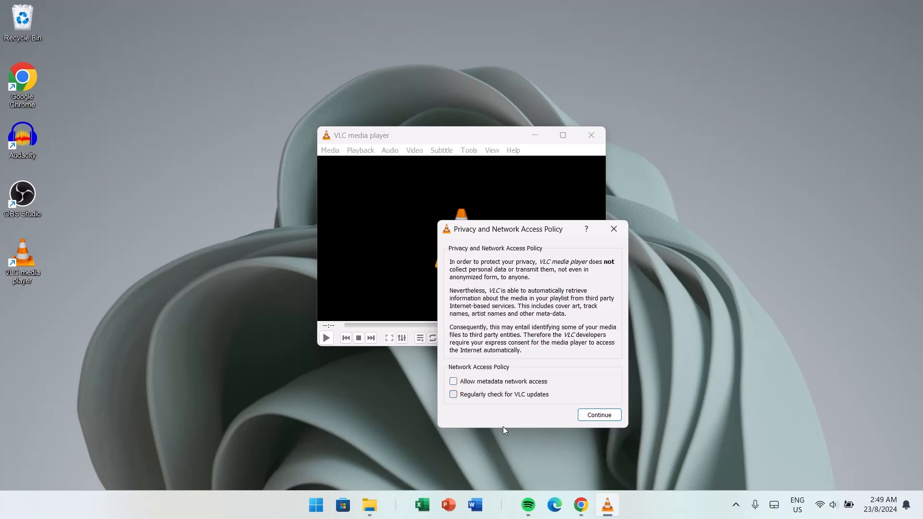
Step: Continue past the privacy notice with network access off and maximize VLC
left_click(599, 414)
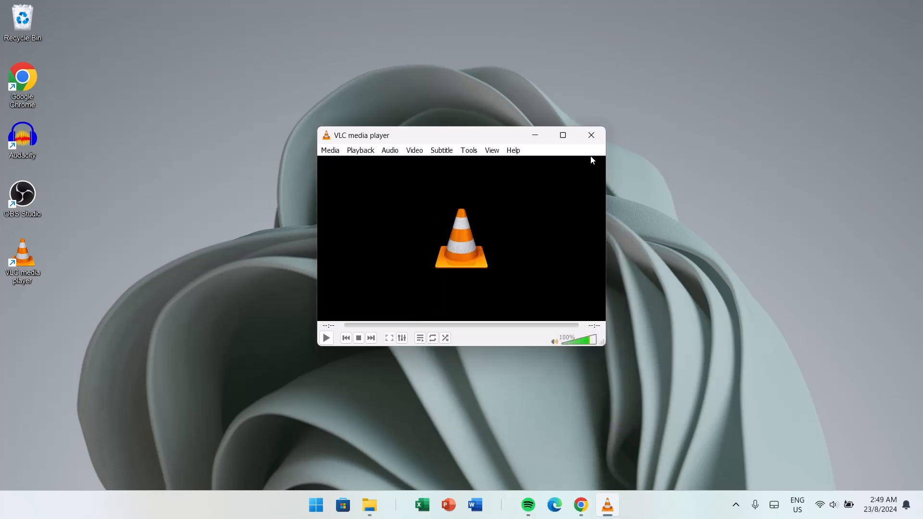
mouse_move(577, 232)
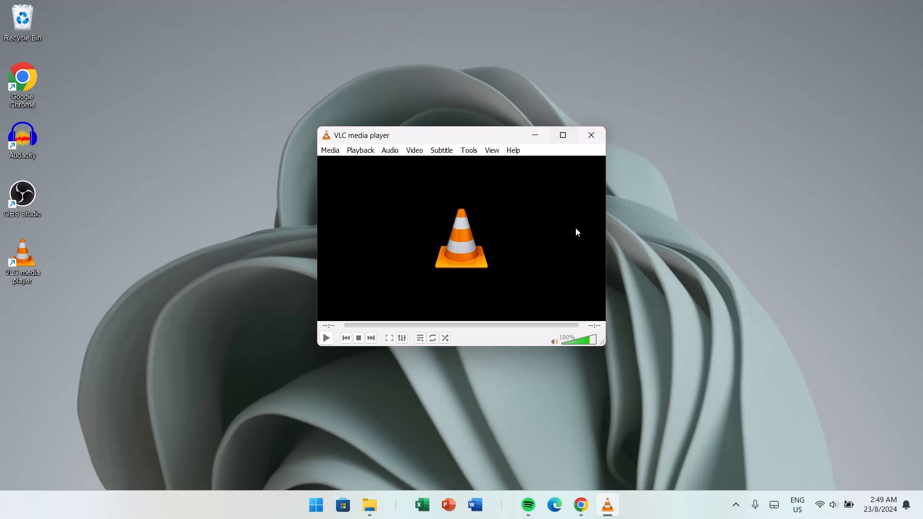
left_click(330, 150)
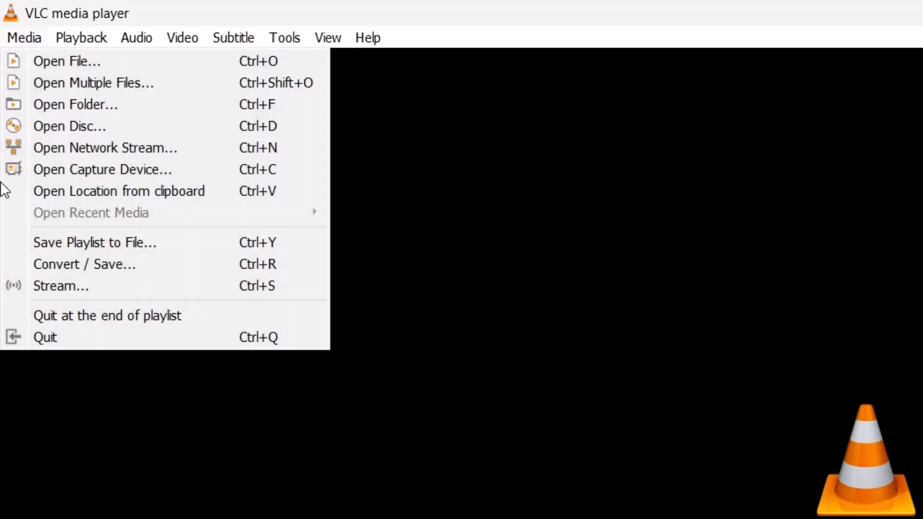
mouse_move(88, 242)
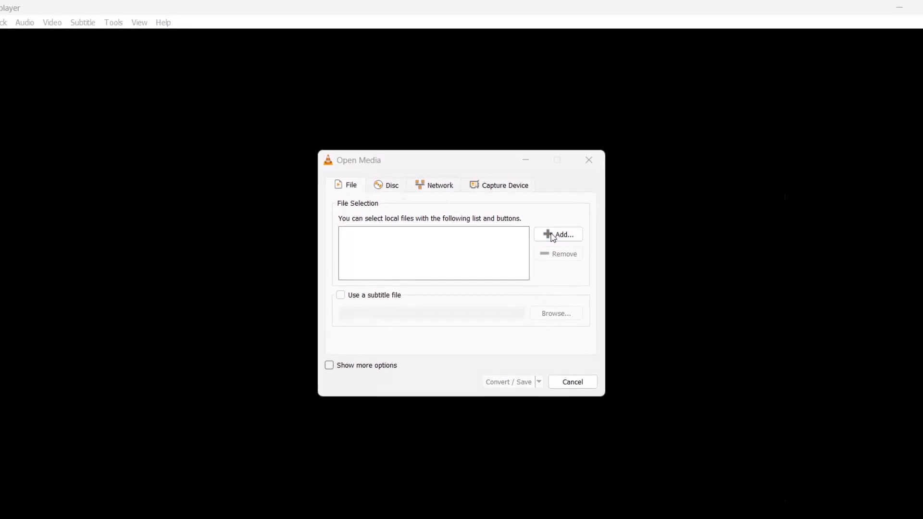
left_click(558, 235)
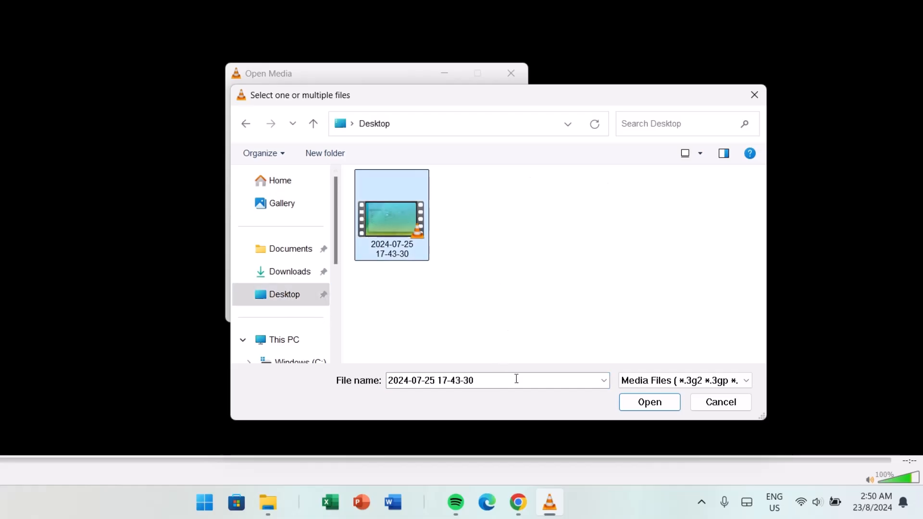
left_click(649, 402)
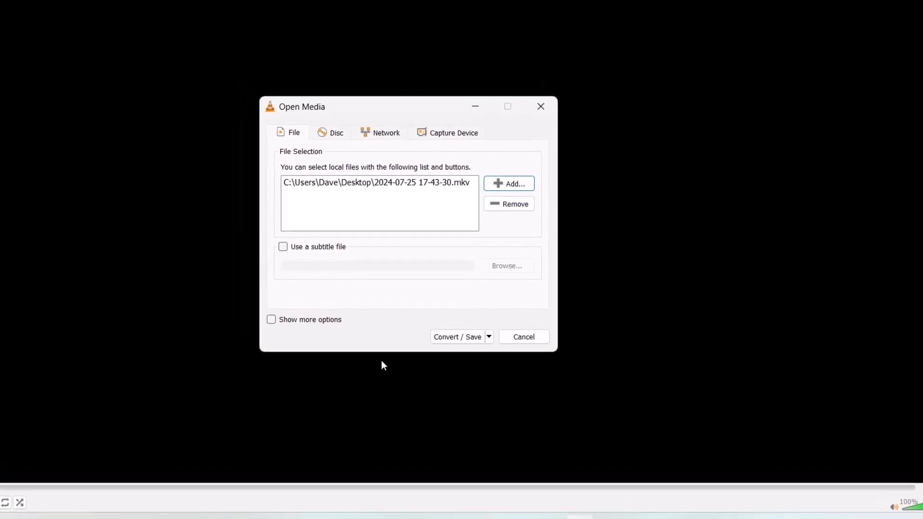
left_click(458, 336)
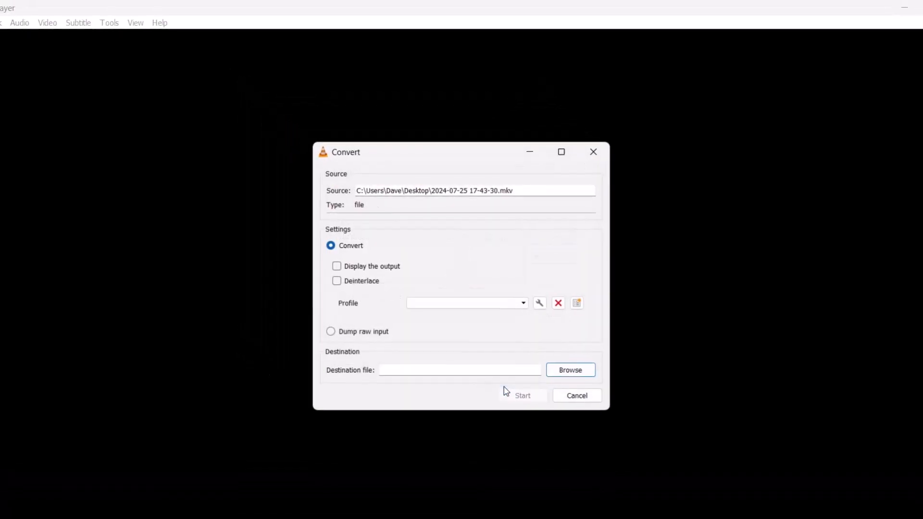
Step: Pick Video - H.264 + MP3 (MP4) from the Profile dropdown
left_click(523, 302)
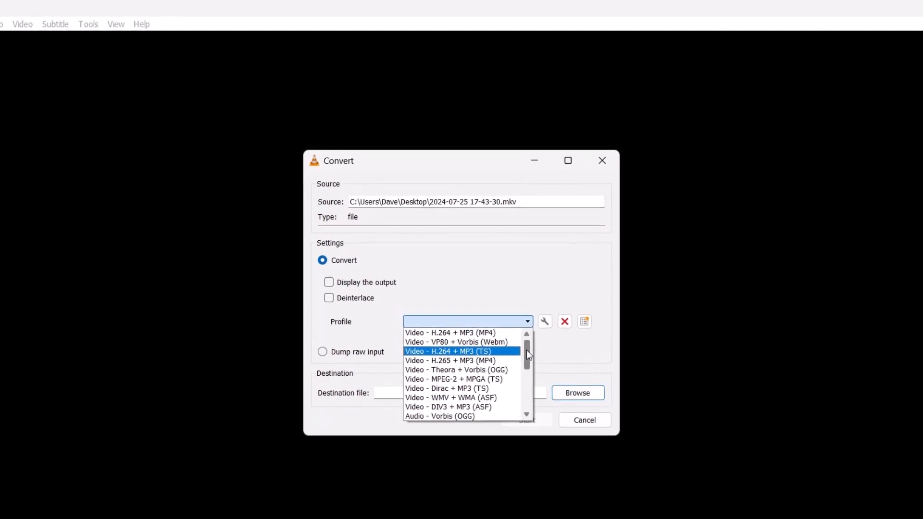
scroll("down", 3)
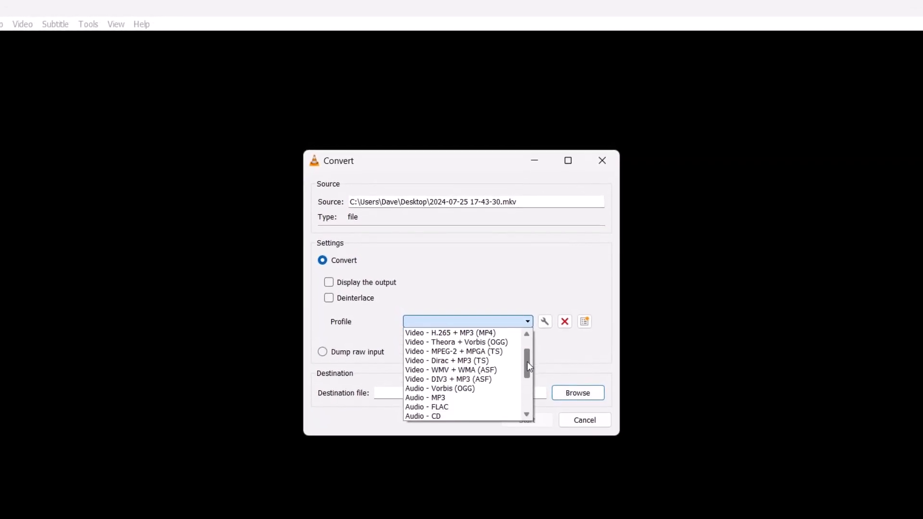
scroll("down", 3)
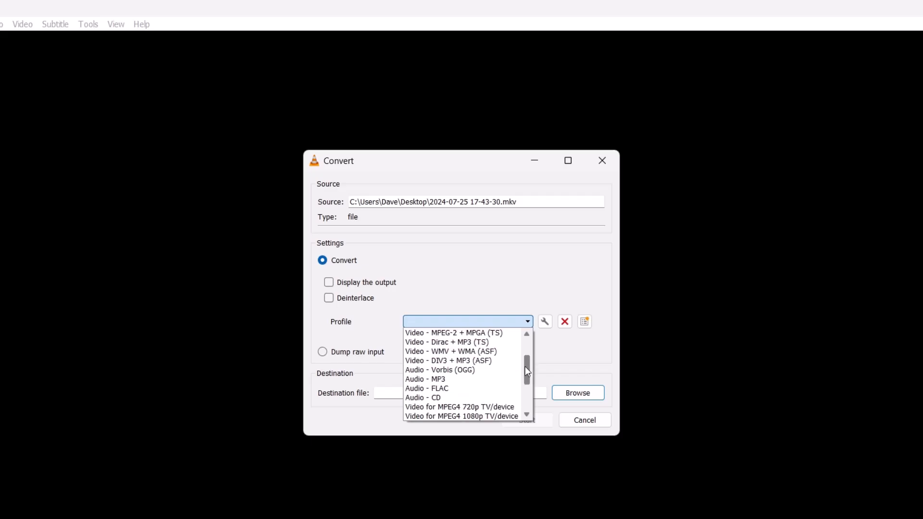
scroll("up", 3)
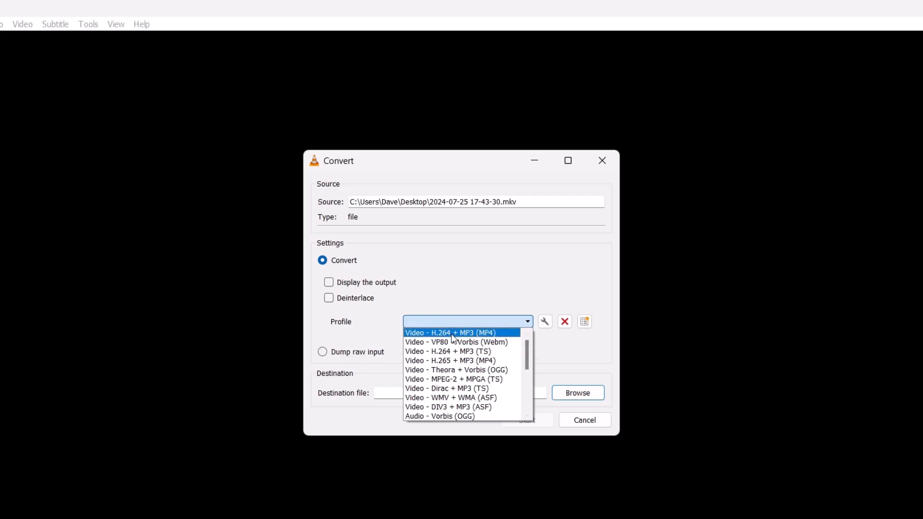
left_click(451, 333)
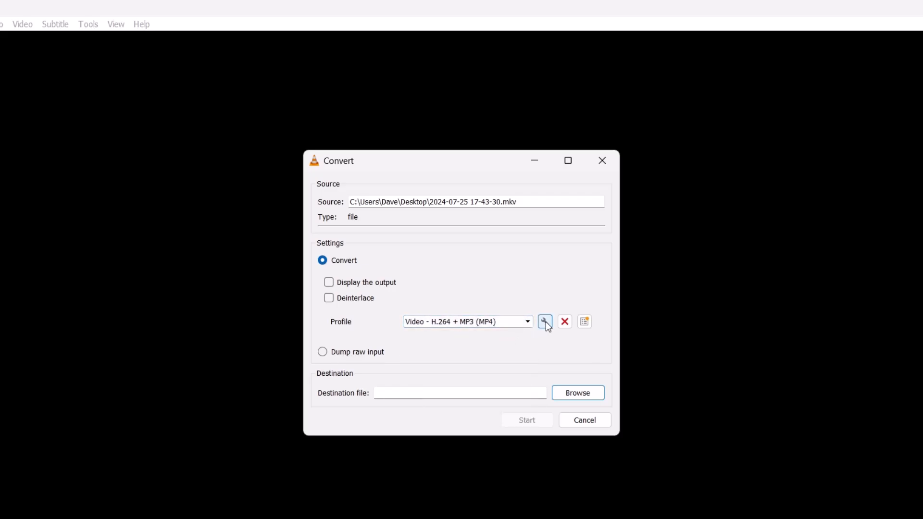
Step: Edit the H.264 + MP3 profile to keep the original audio track, then save it
left_click(544, 321)
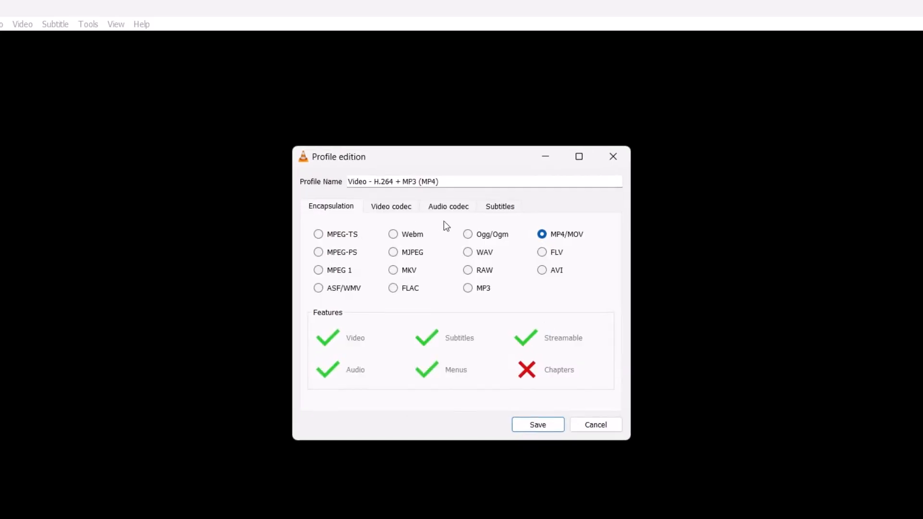
mouse_move(434, 325)
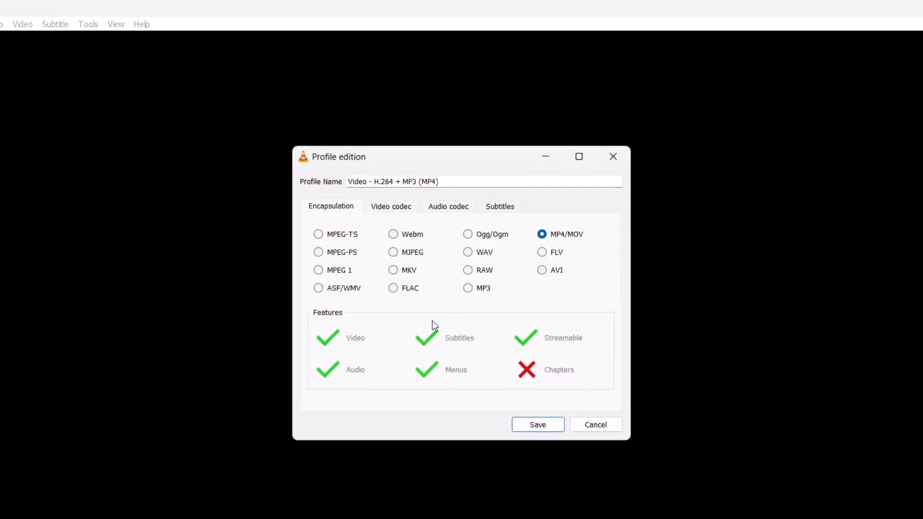
left_click(391, 207)
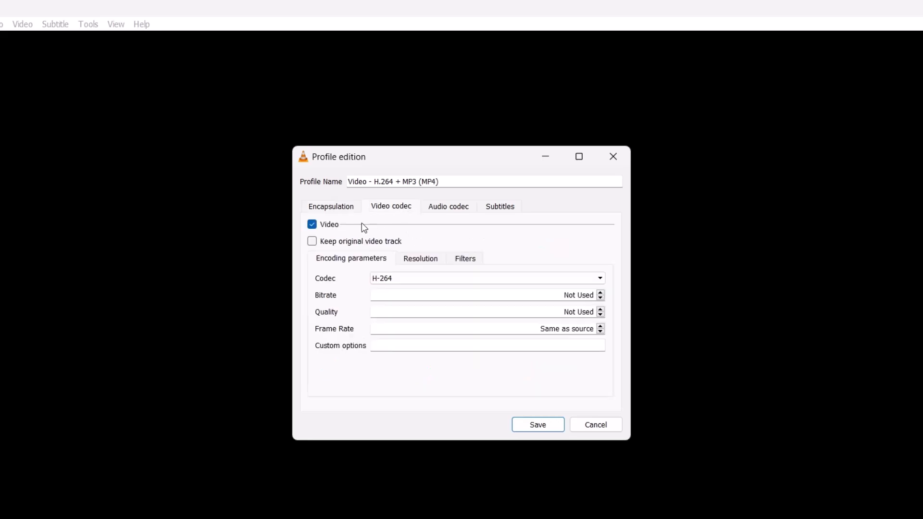
left_click(499, 206)
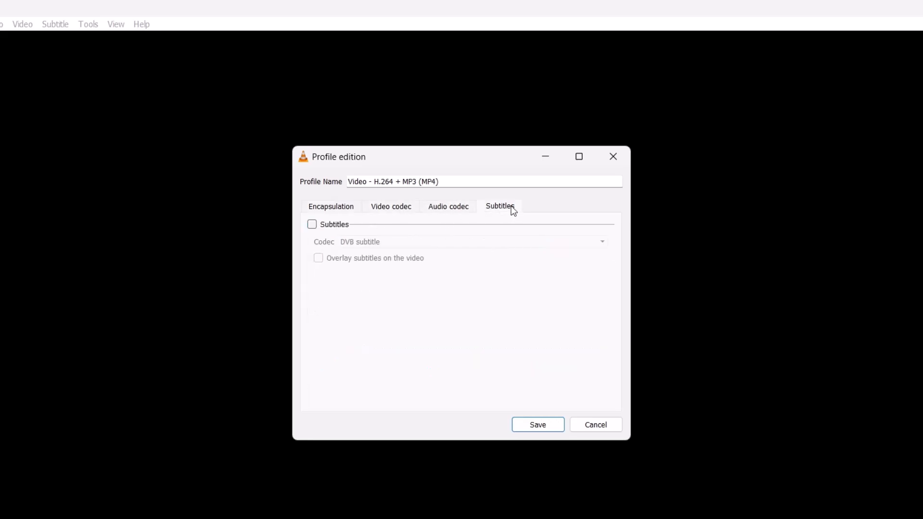
mouse_move(414, 301)
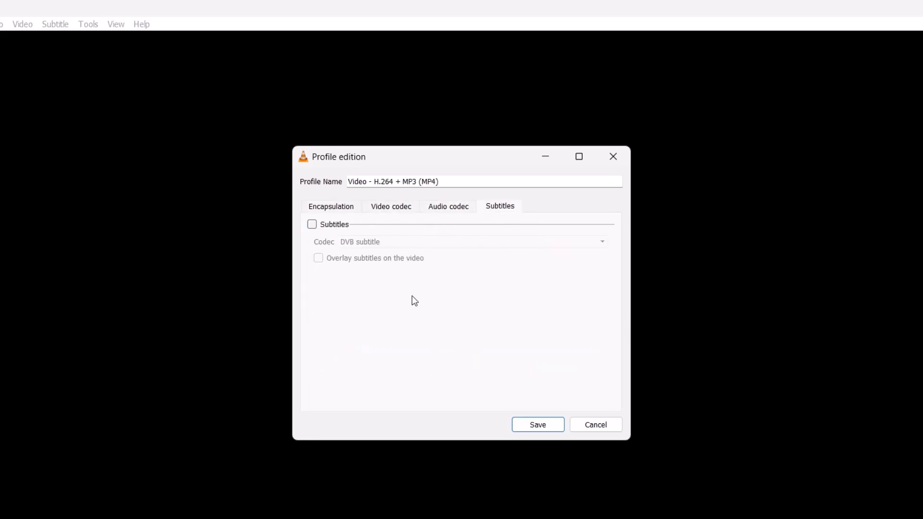
mouse_move(461, 213)
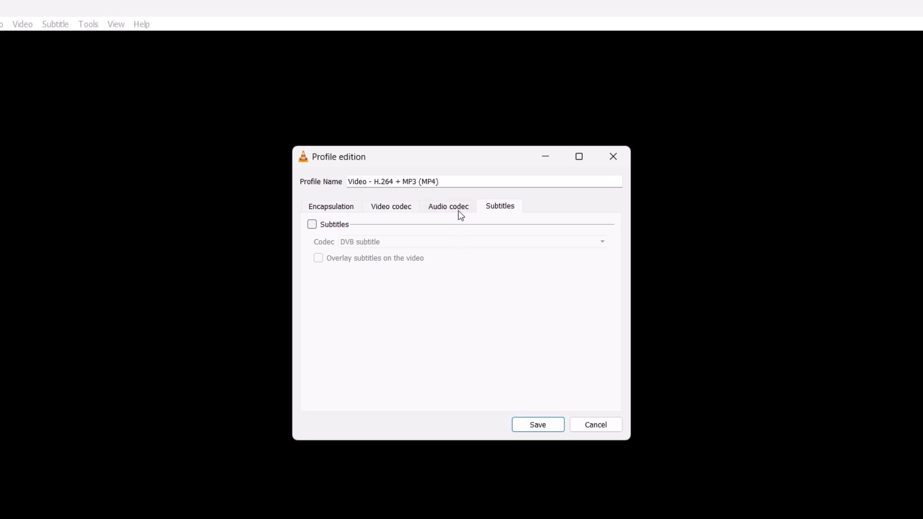
left_click(449, 207)
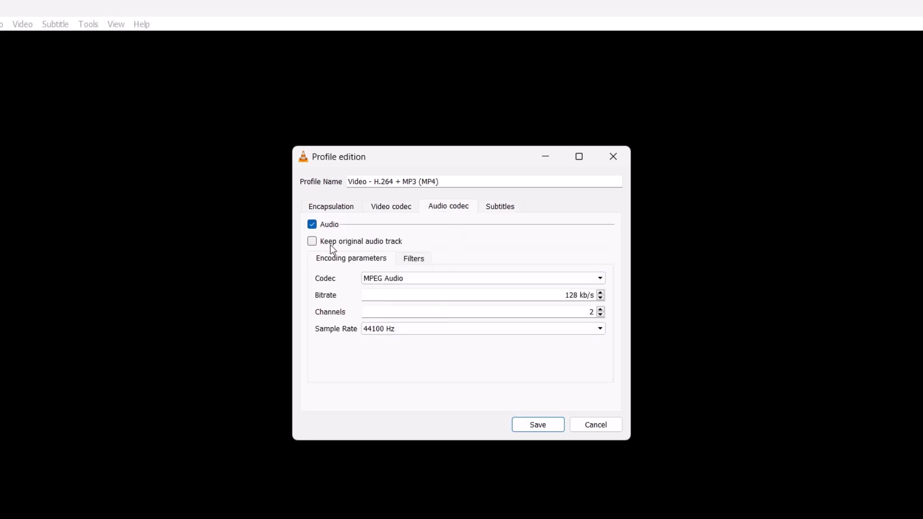
left_click(312, 241)
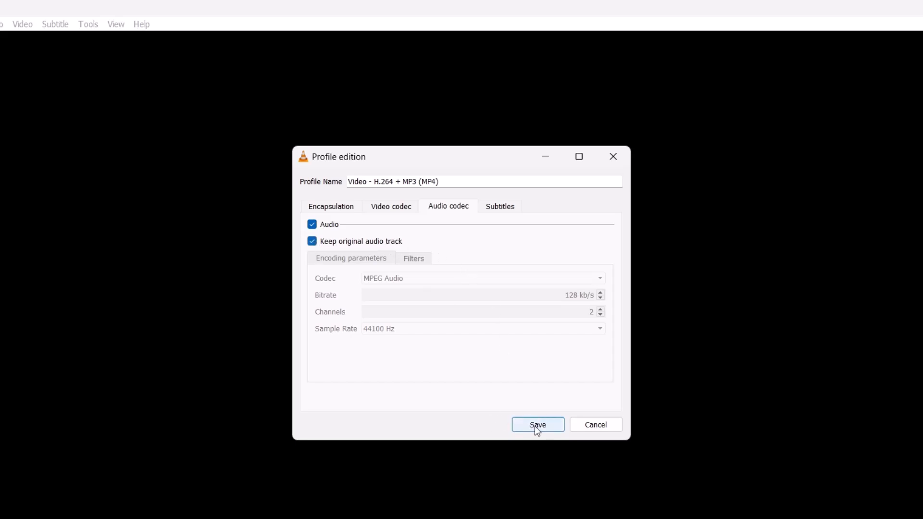
left_click(537, 425)
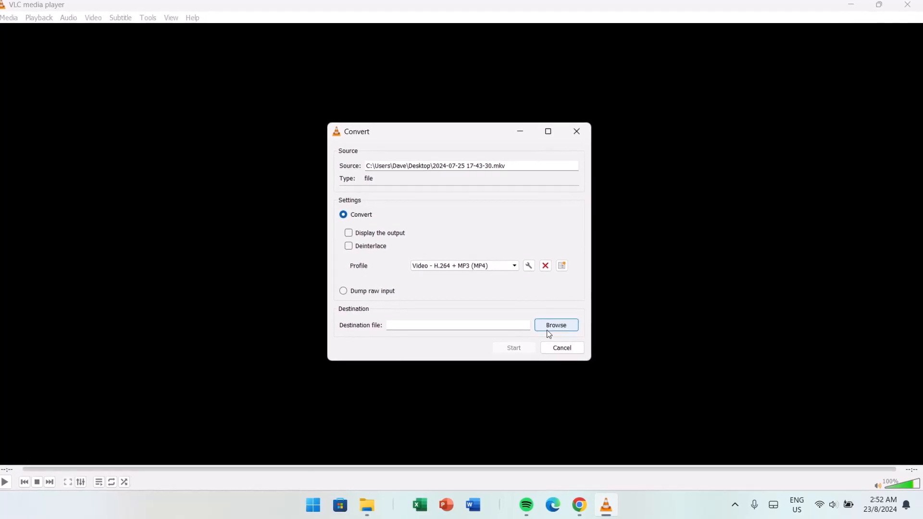
Step: Browse for the destination and save as Converted.mp4 in the Desktop folder
left_click(555, 325)
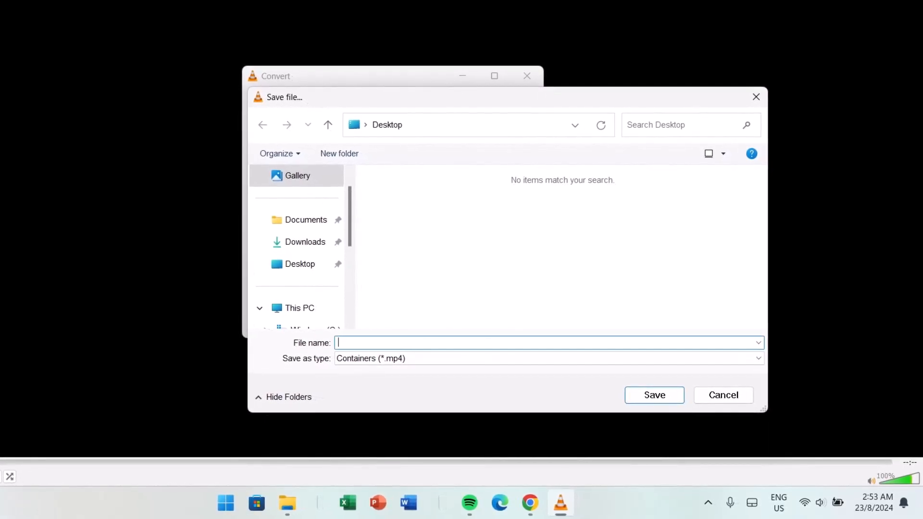
type("Conver")
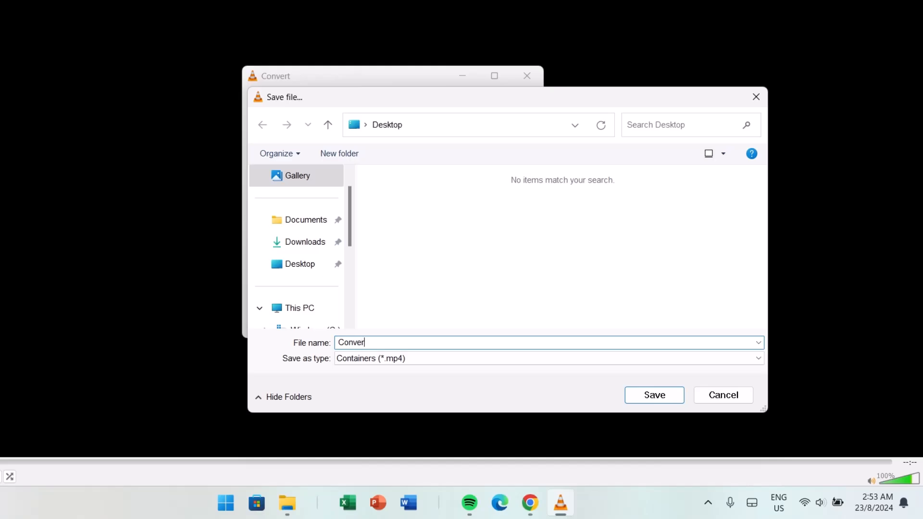
type("ted")
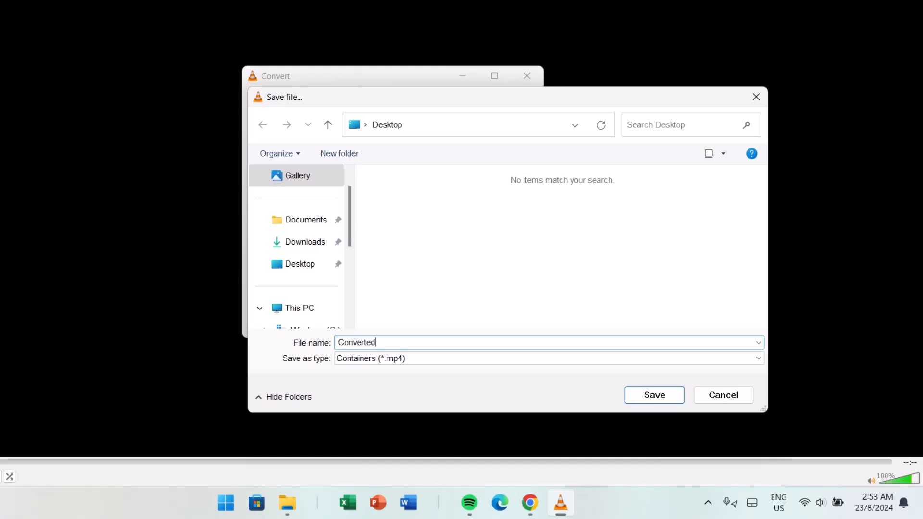
type(".mp4")
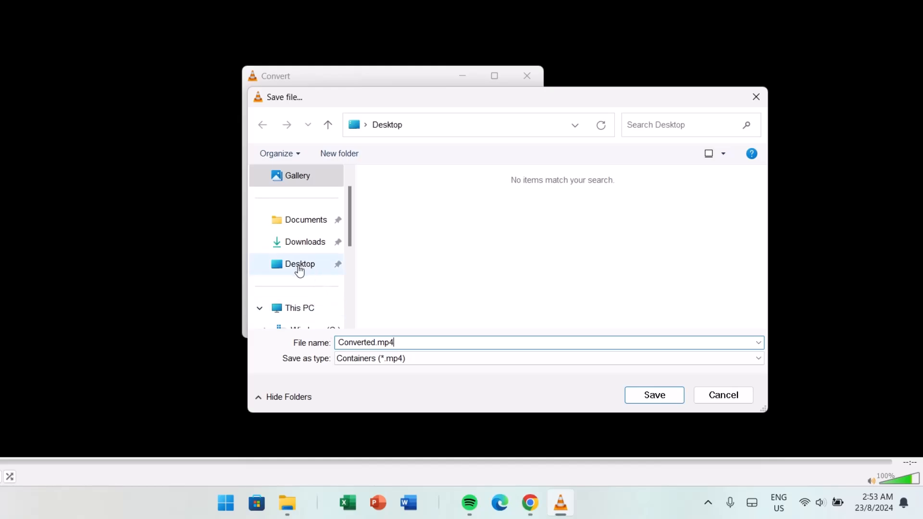
left_click(299, 264)
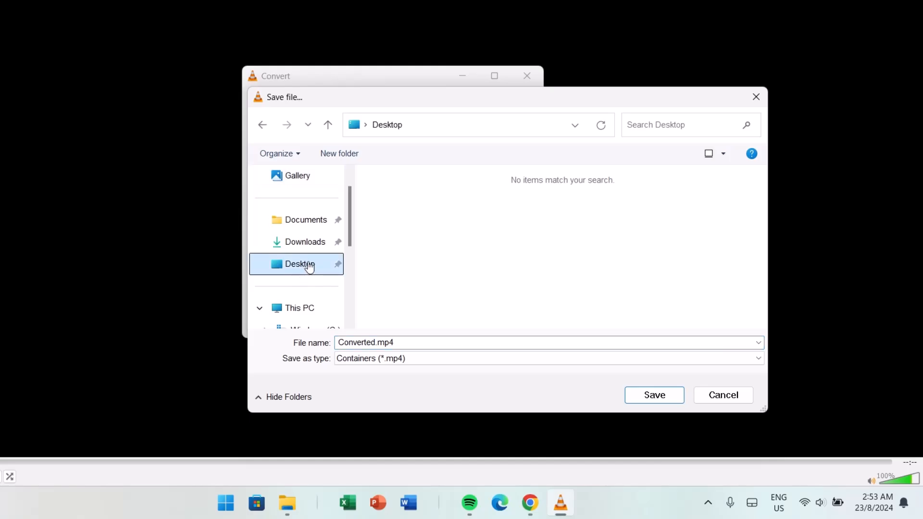
left_click(653, 395)
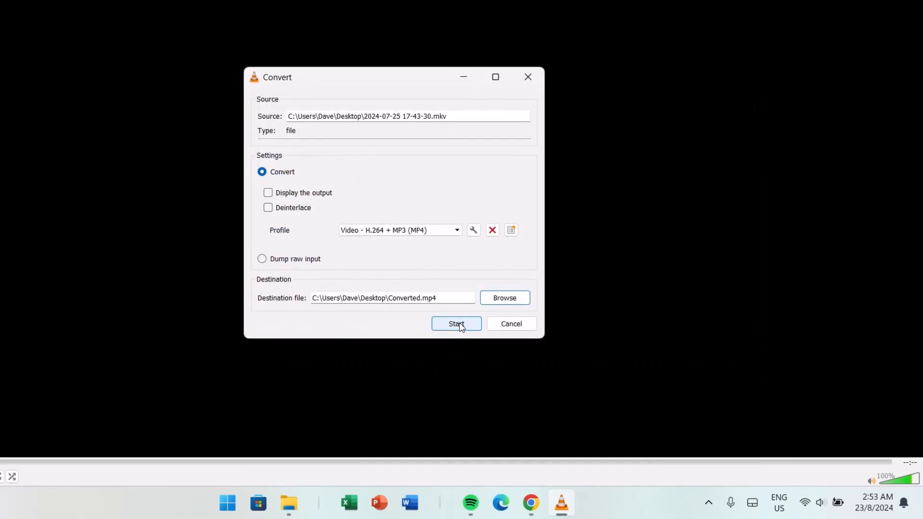
Step: Start the conversion to produce Converted.mp4 on the desktop
left_click(456, 323)
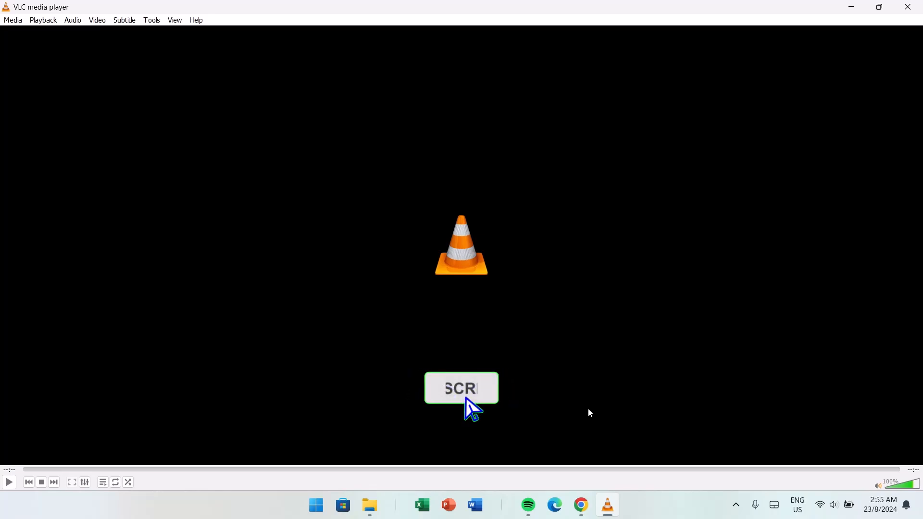
left_click(461, 388)
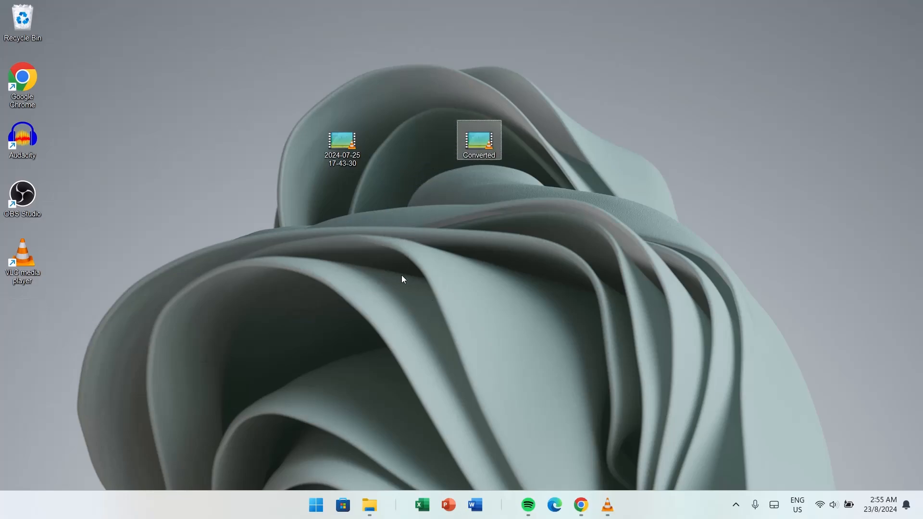
mouse_move(342, 142)
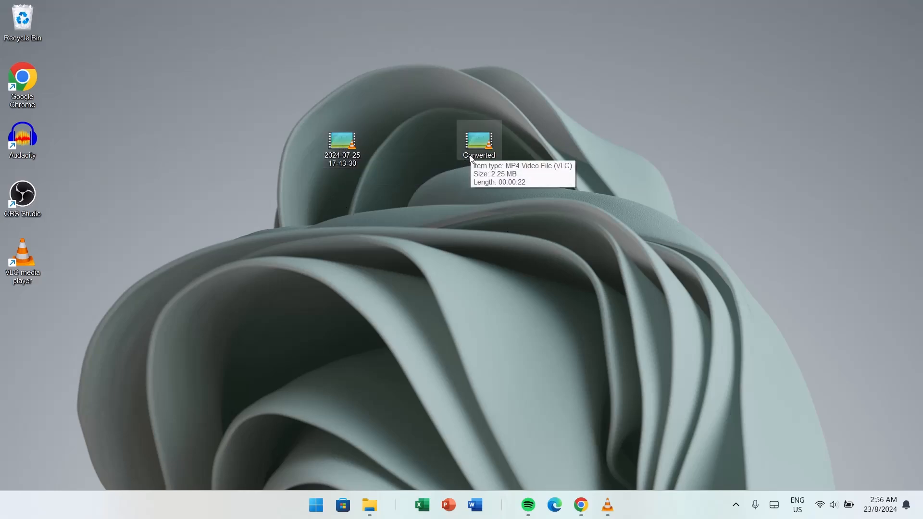
mouse_move(381, 230)
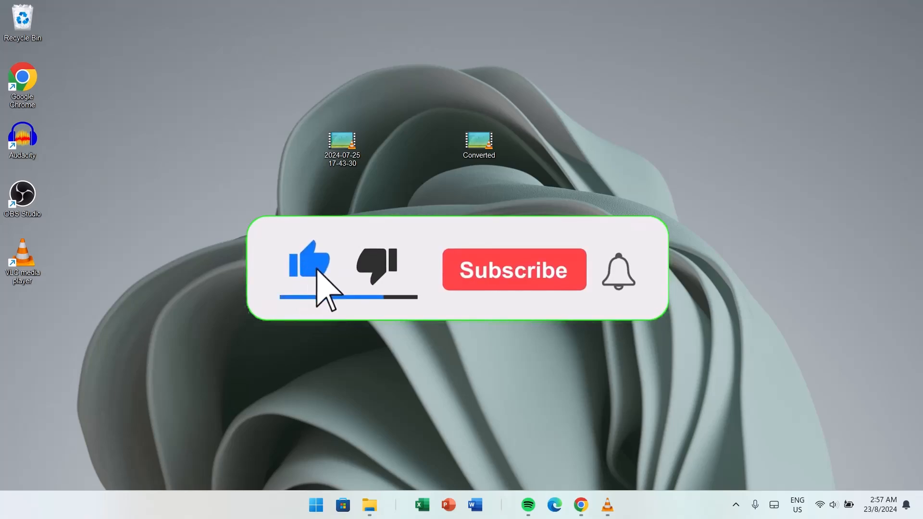
left_click(513, 269)
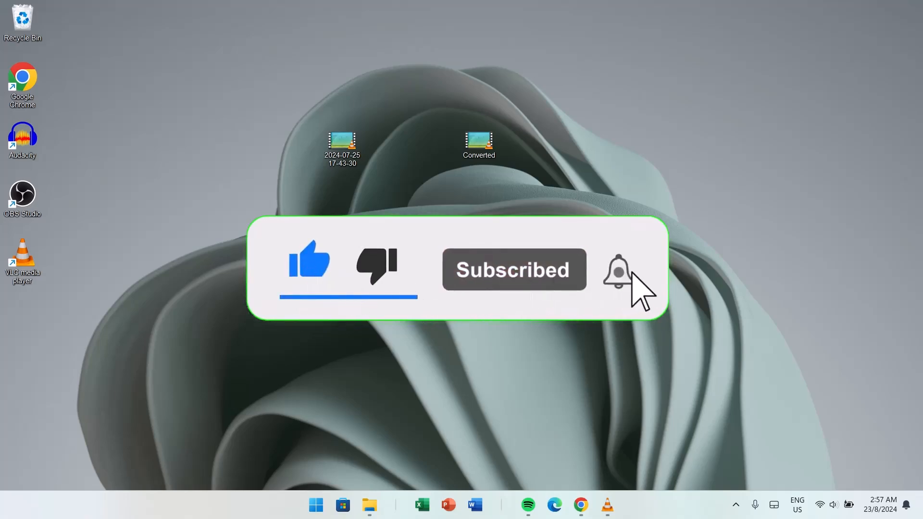